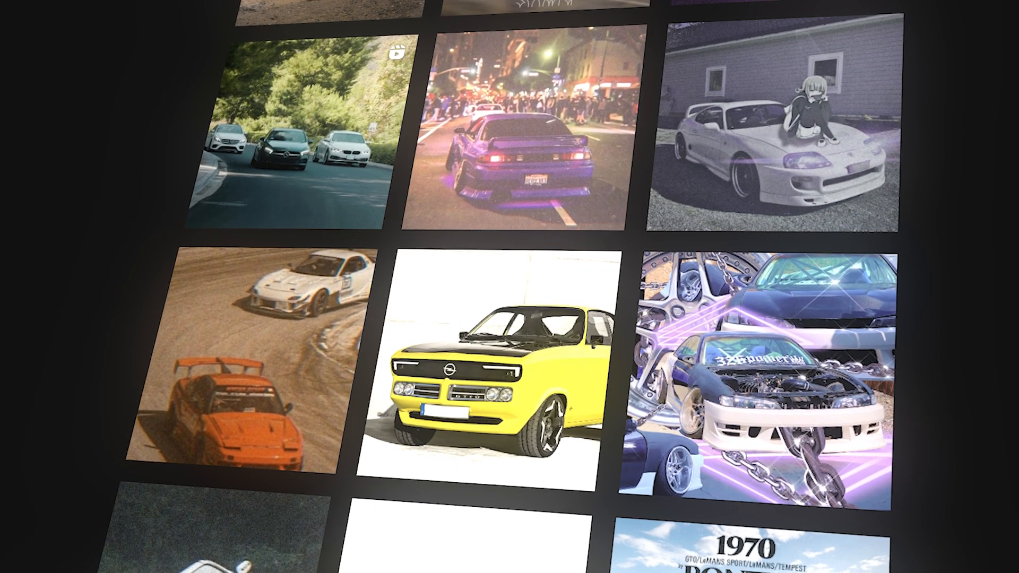
# Bring up the TUT composition so its three stacked car clips show in the timeline
pyautogui.click(507, 358)
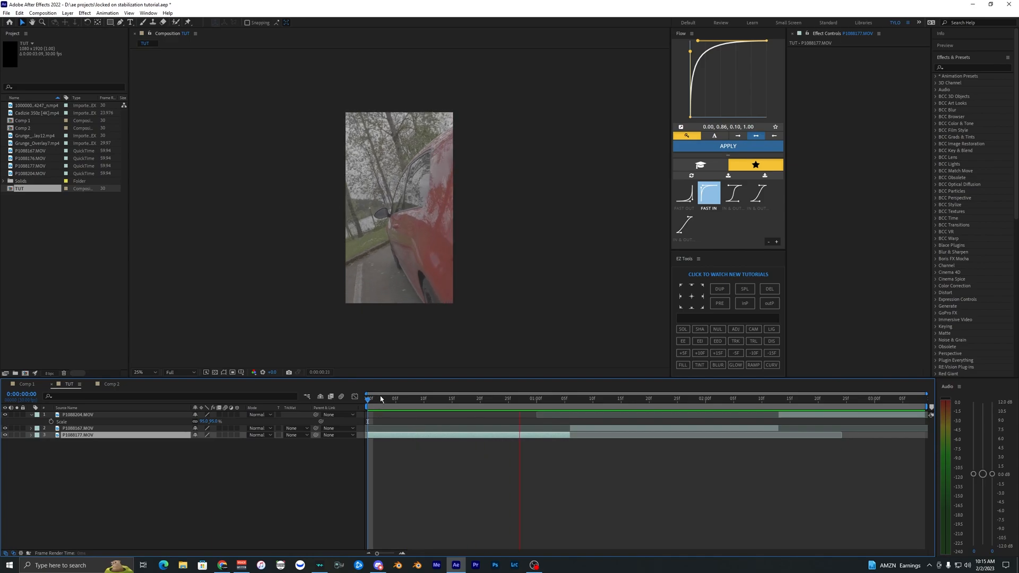
# Select the side-mirror clip and scrub through it and the second car clip to preview the shake
pyautogui.click(497, 398)
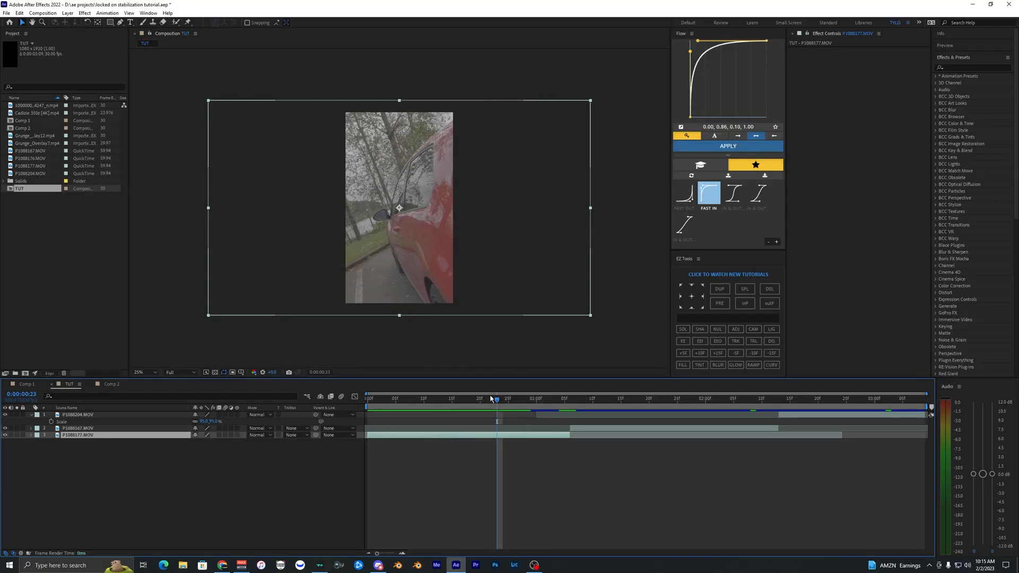
pyautogui.click(143, 373)
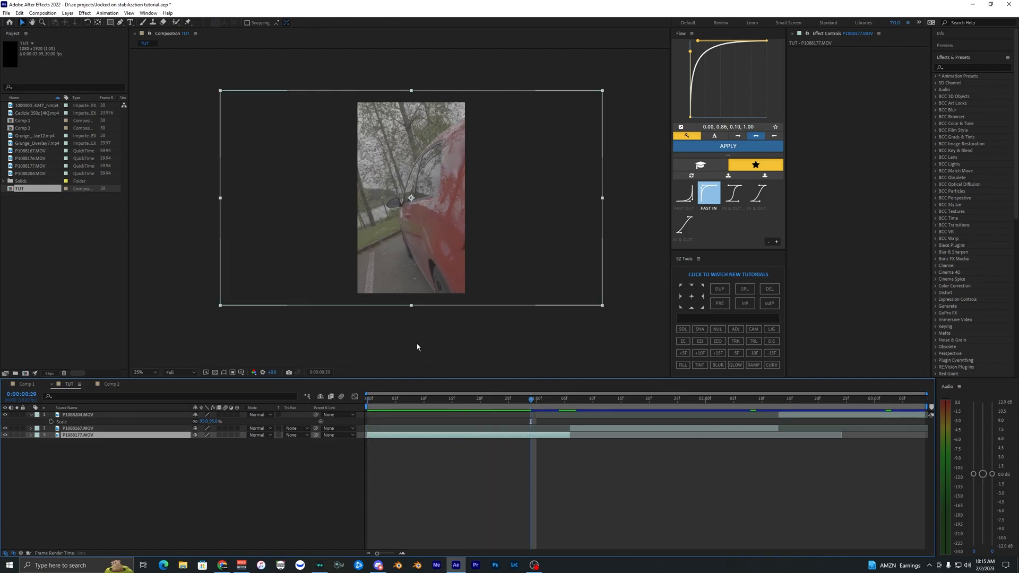
pyautogui.click(576, 400)
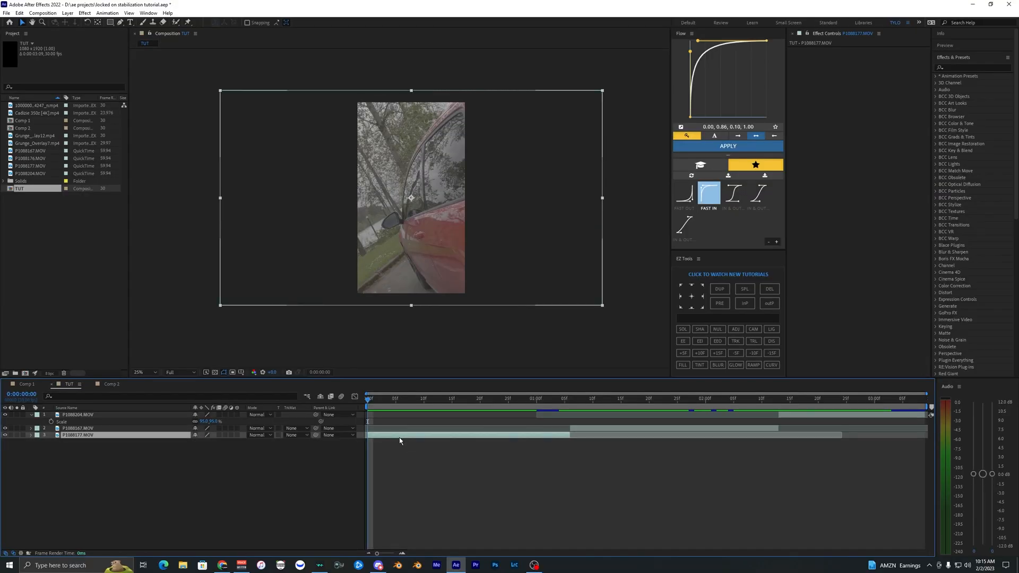
pyautogui.click(495, 398)
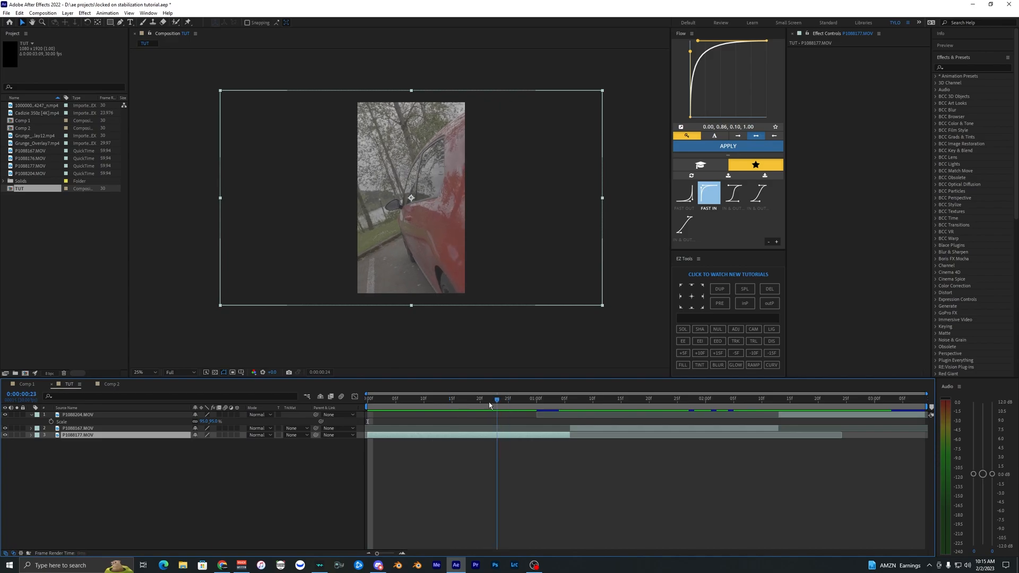
pyautogui.click(575, 398)
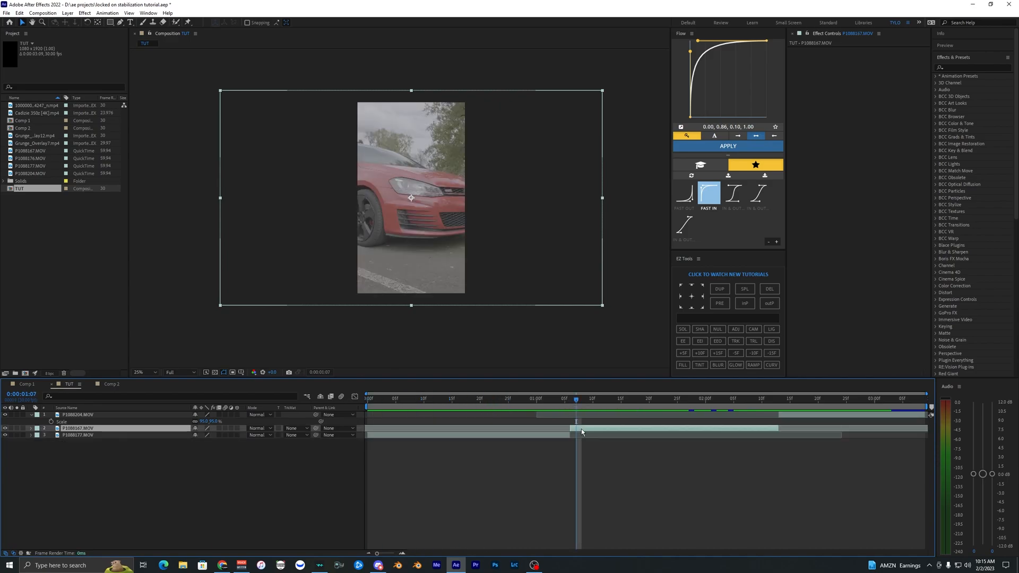
pyautogui.moveTo(572, 402)
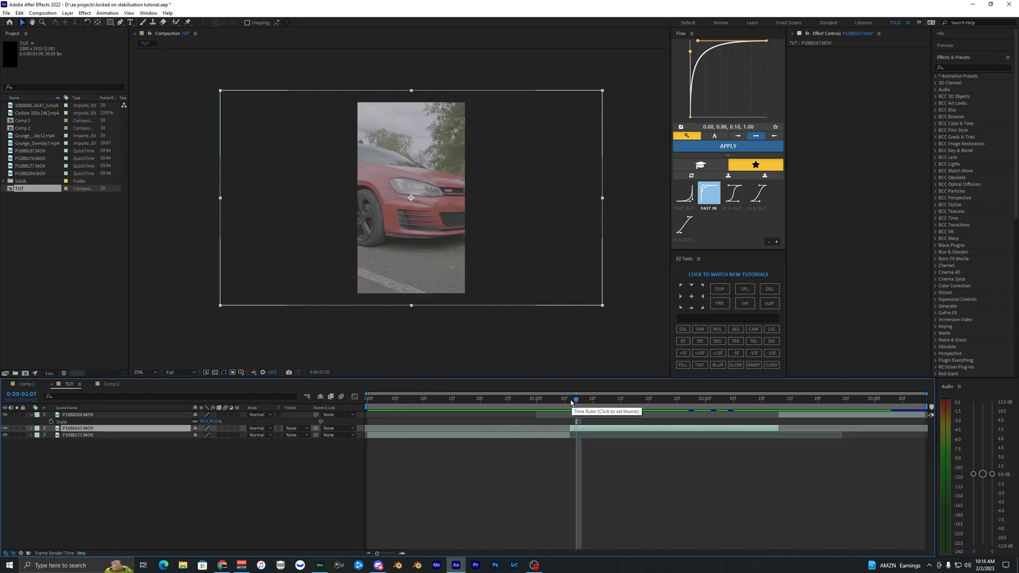
pyautogui.click(369, 399)
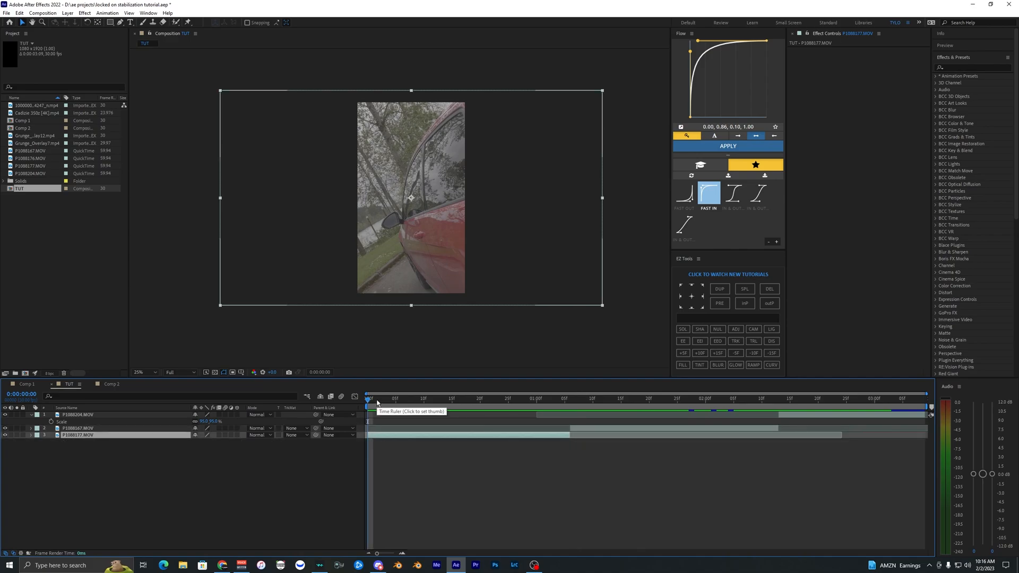
pyautogui.click(480, 399)
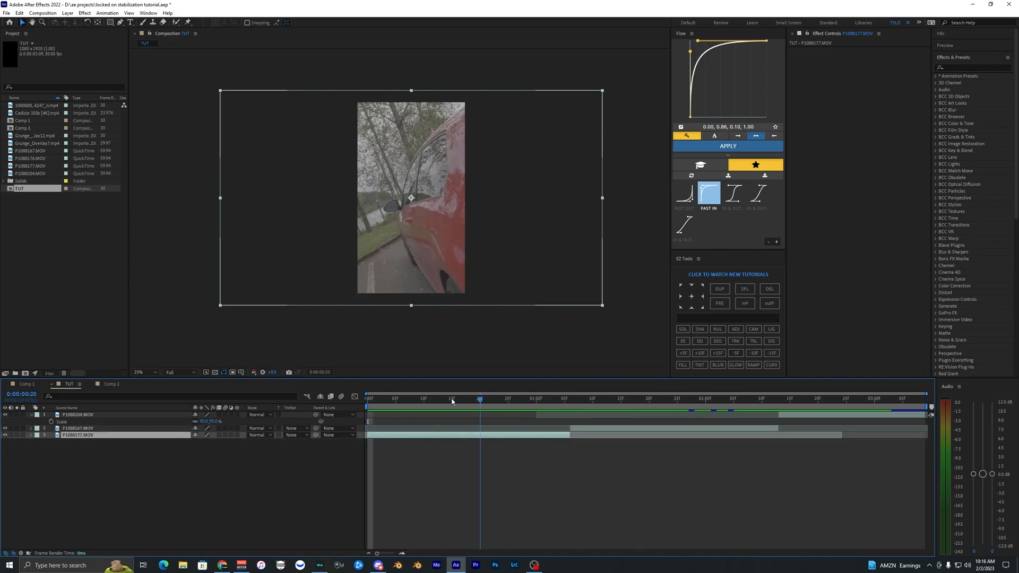
# Bring up the Tracker panel for motion tracking
pyautogui.click(366, 394)
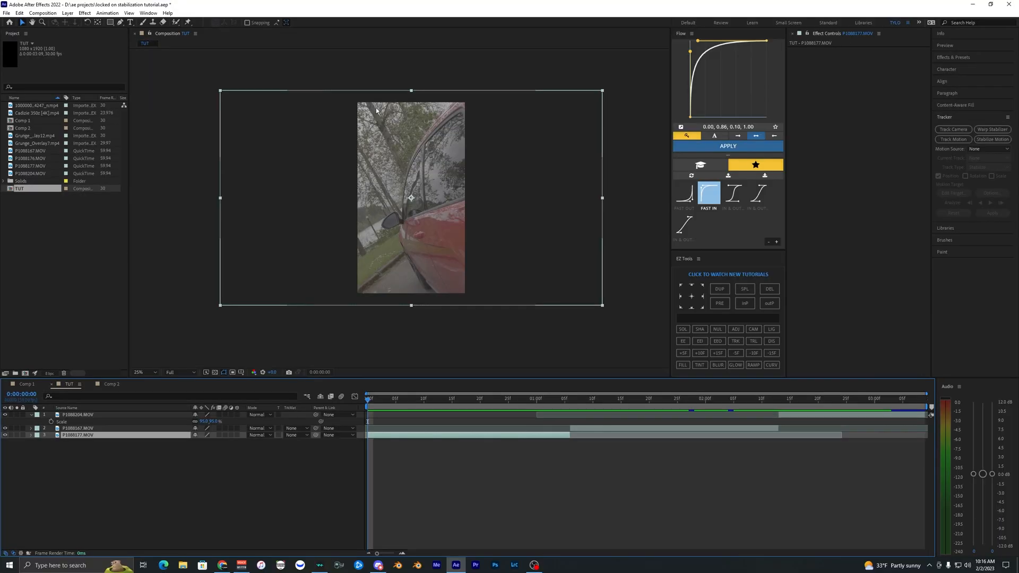
pyautogui.moveTo(259, 404)
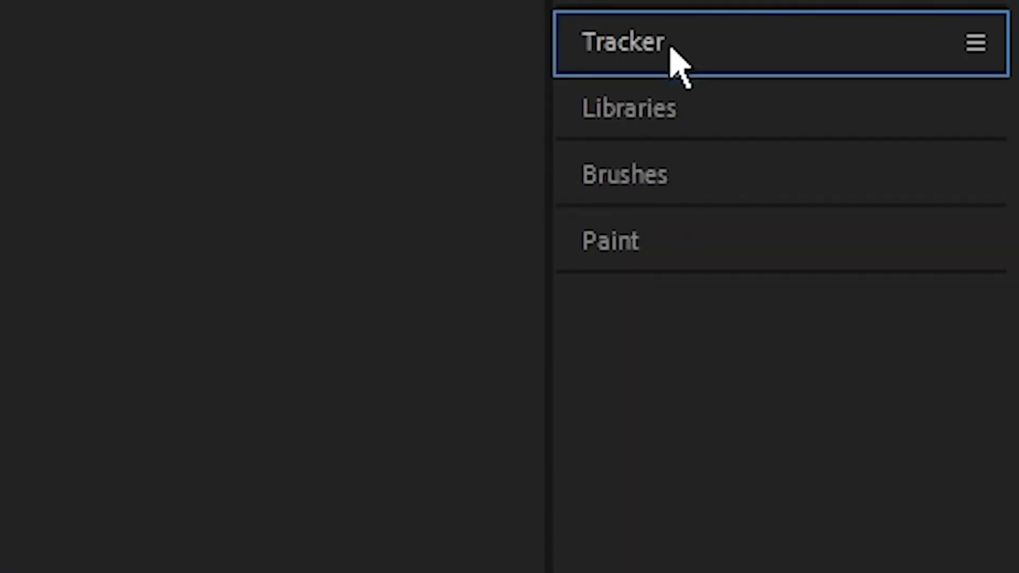
# Start a Stabilize Motion track with Track Point 1 on the car's side mirror
pyautogui.click(621, 43)
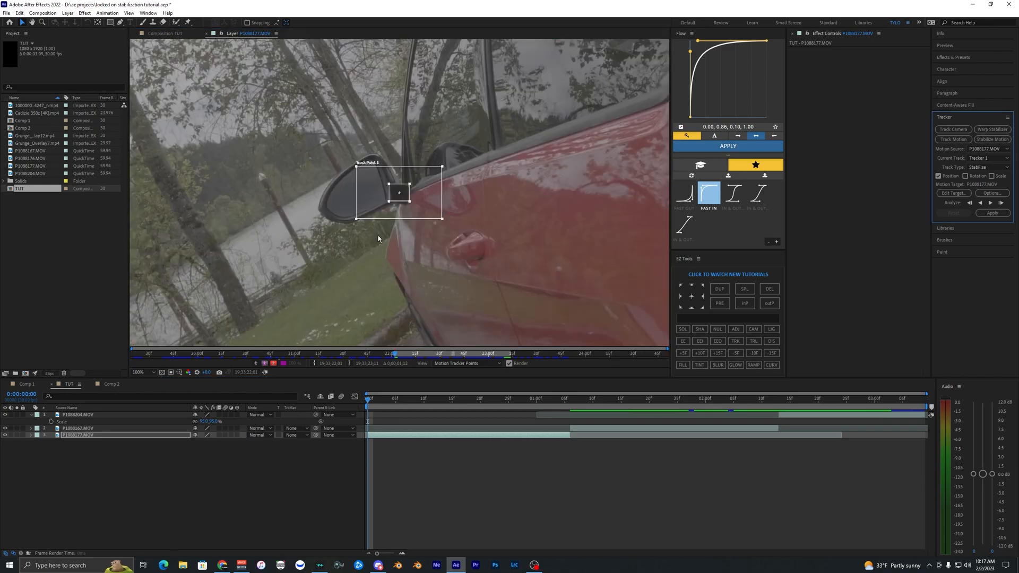
# Analyze forward so the track point follows the side mirror through the clip
pyautogui.click(145, 372)
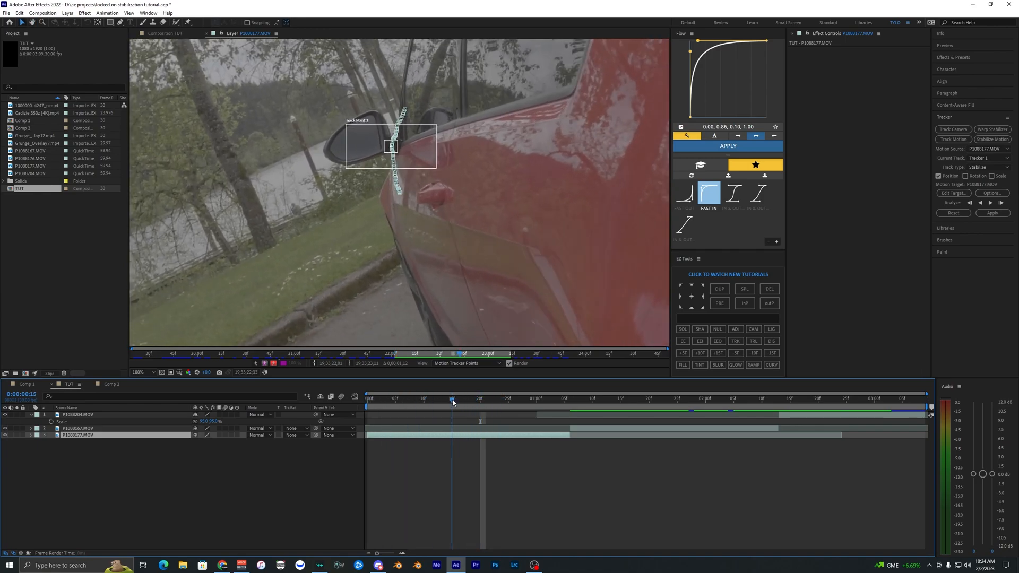
# Apply the mirror track in X and Y as anchor point keyframes and play back the stabilized clip
pyautogui.click(429, 398)
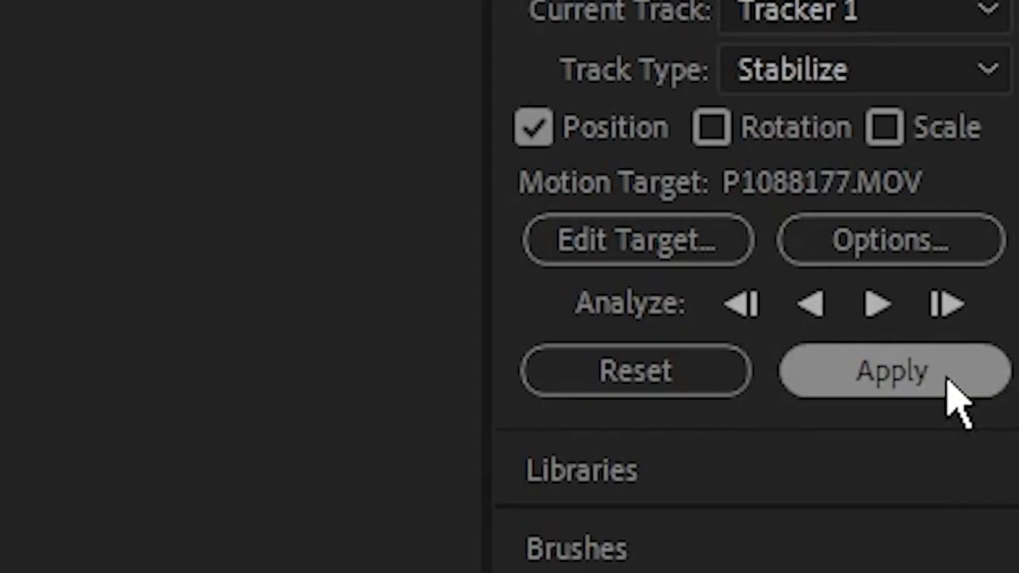
pyautogui.click(893, 372)
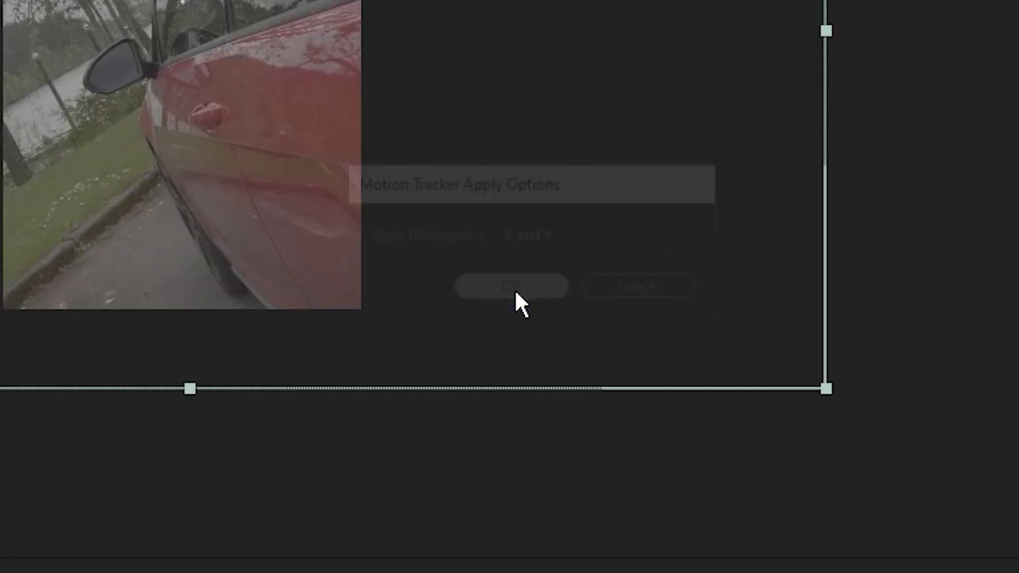
pyautogui.click(511, 286)
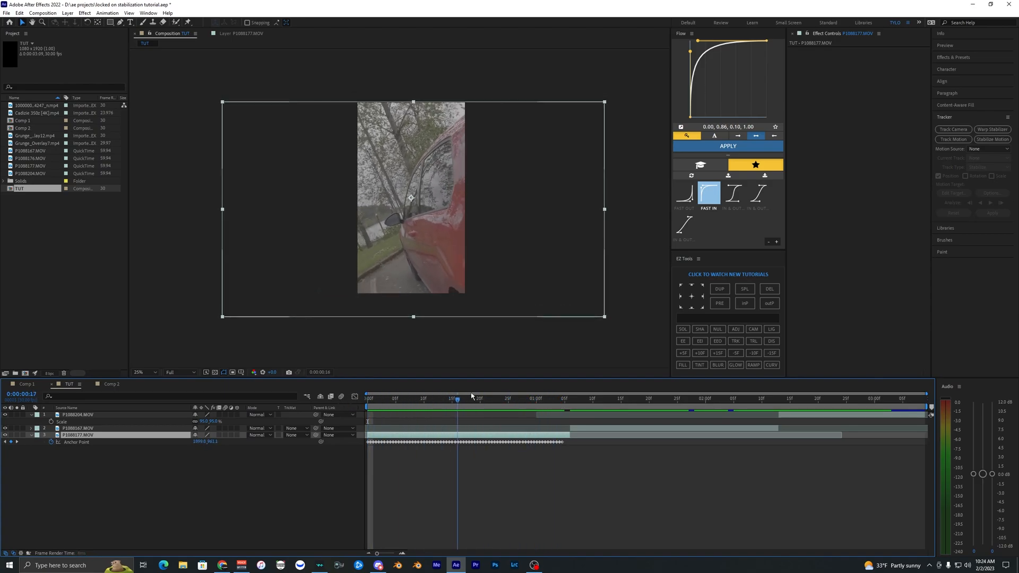
pyautogui.click(423, 398)
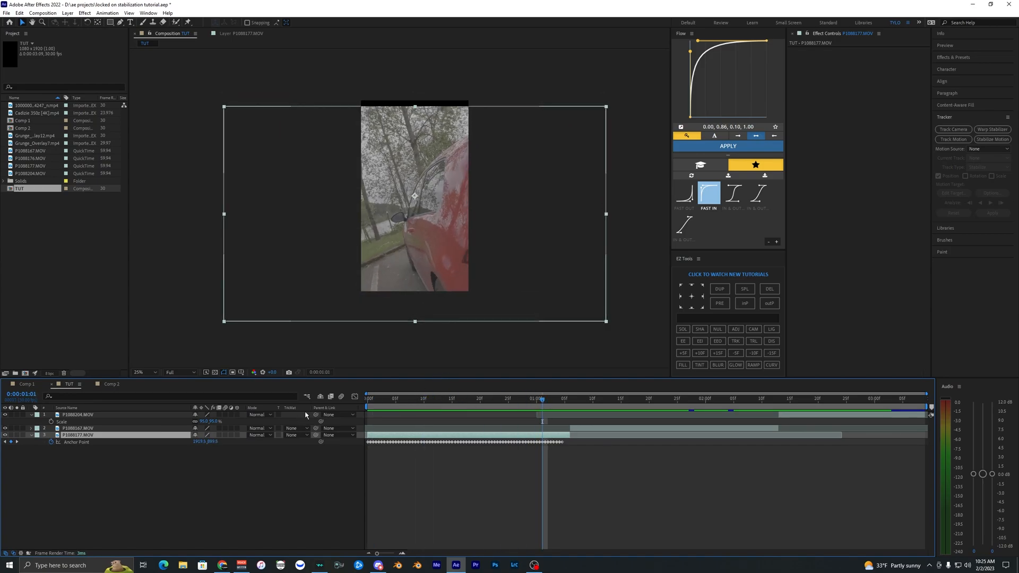
# Increase the stabilized clip's Scale to fill the frame and reveal Rotation
pyautogui.click(144, 373)
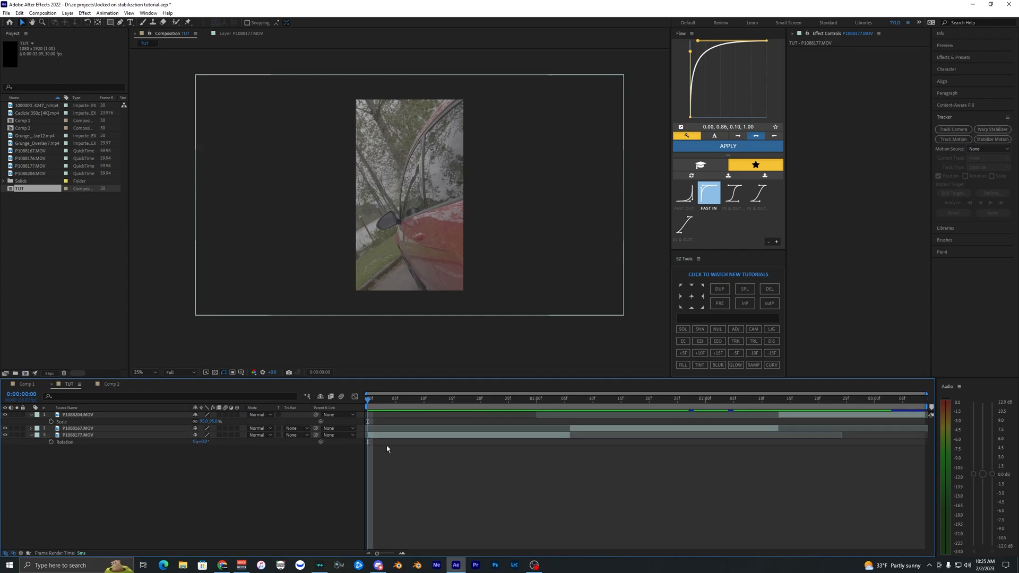
pyautogui.click(76, 435)
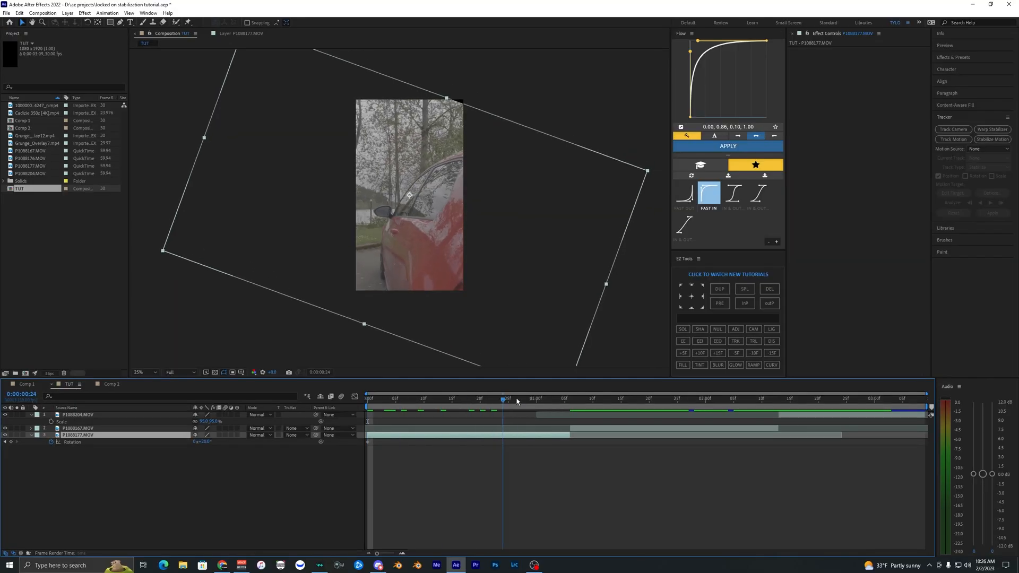
# Set Rotation keyframes at two times so the clip tilts, then reveal Position
pyautogui.click(563, 398)
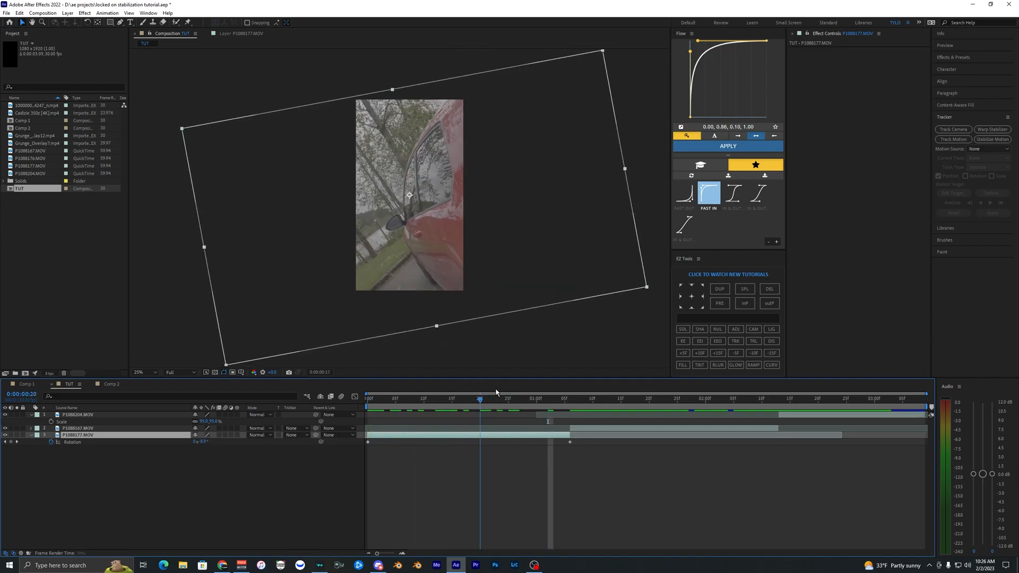
pyautogui.click(367, 399)
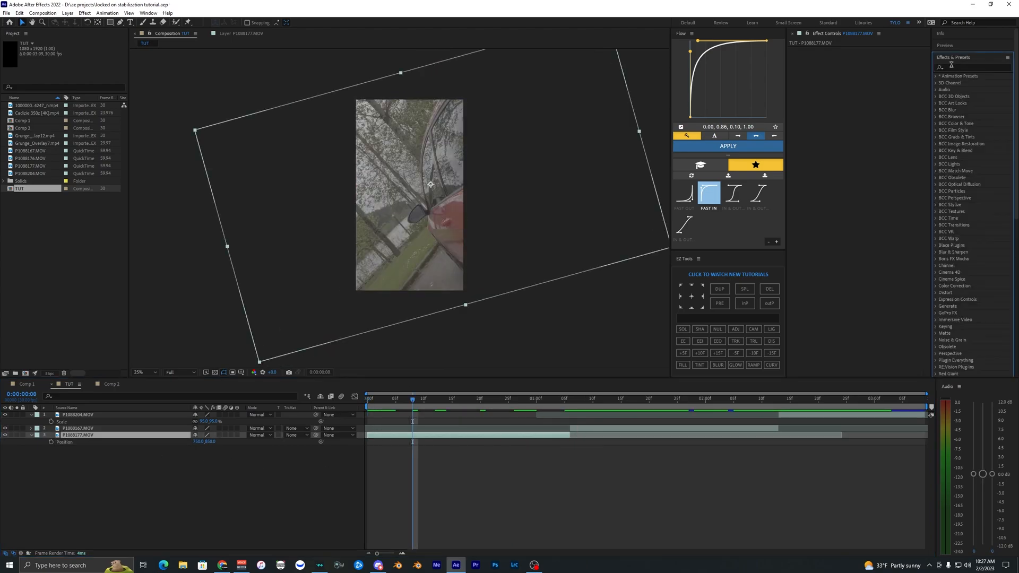
# Apply the RSMB motion-blur effect to the mirror clip via an 'rsmb' effects search
pyautogui.write('rsmb')
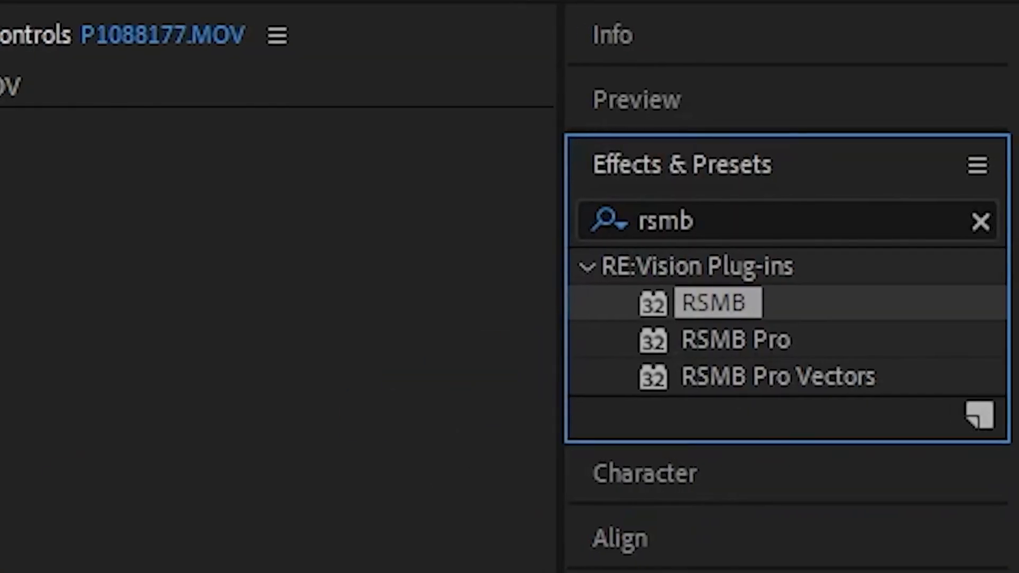
pyautogui.doubleClick(714, 302)
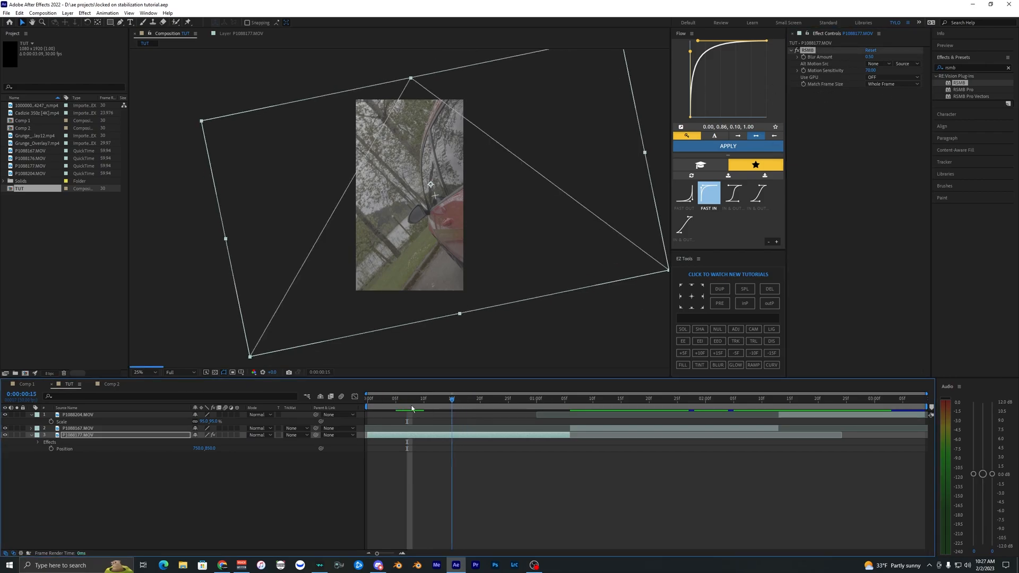
pyautogui.click(367, 398)
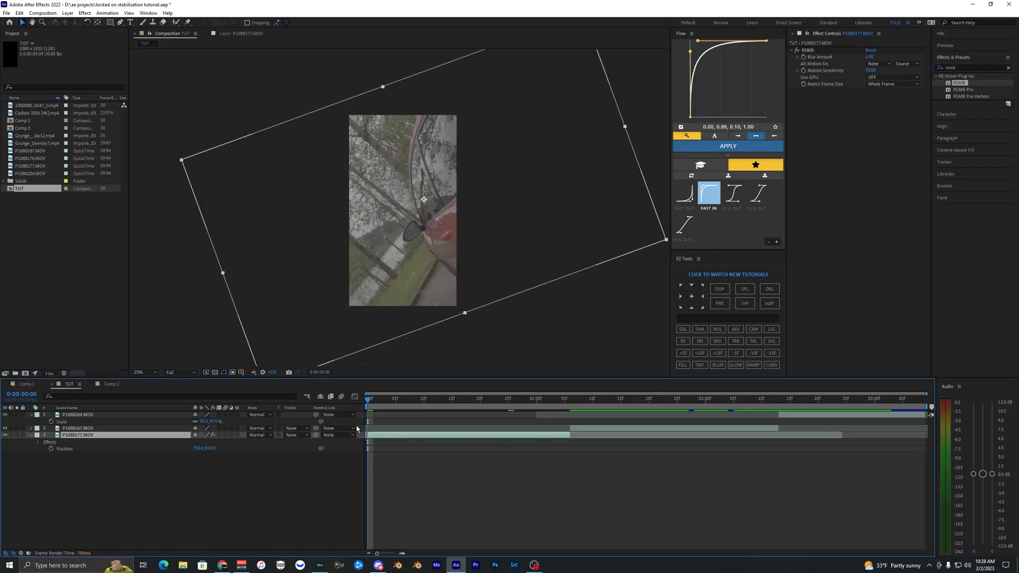
pyautogui.click(571, 398)
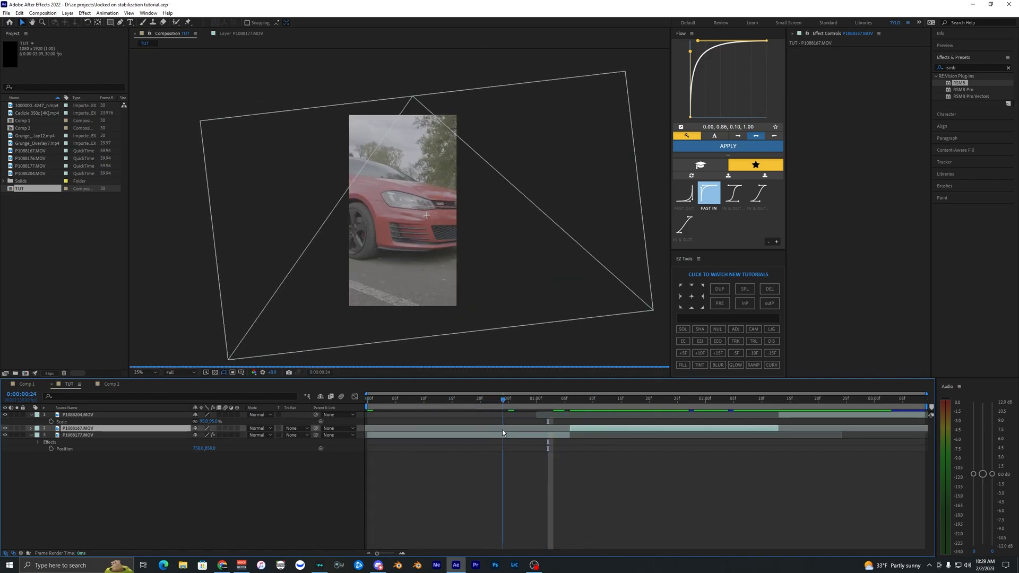
pyautogui.click(569, 398)
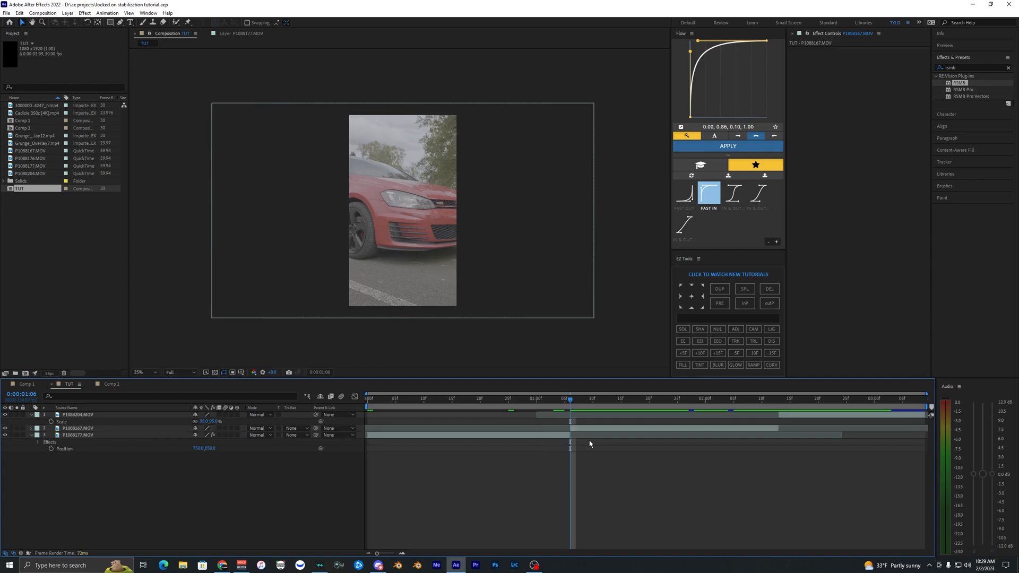